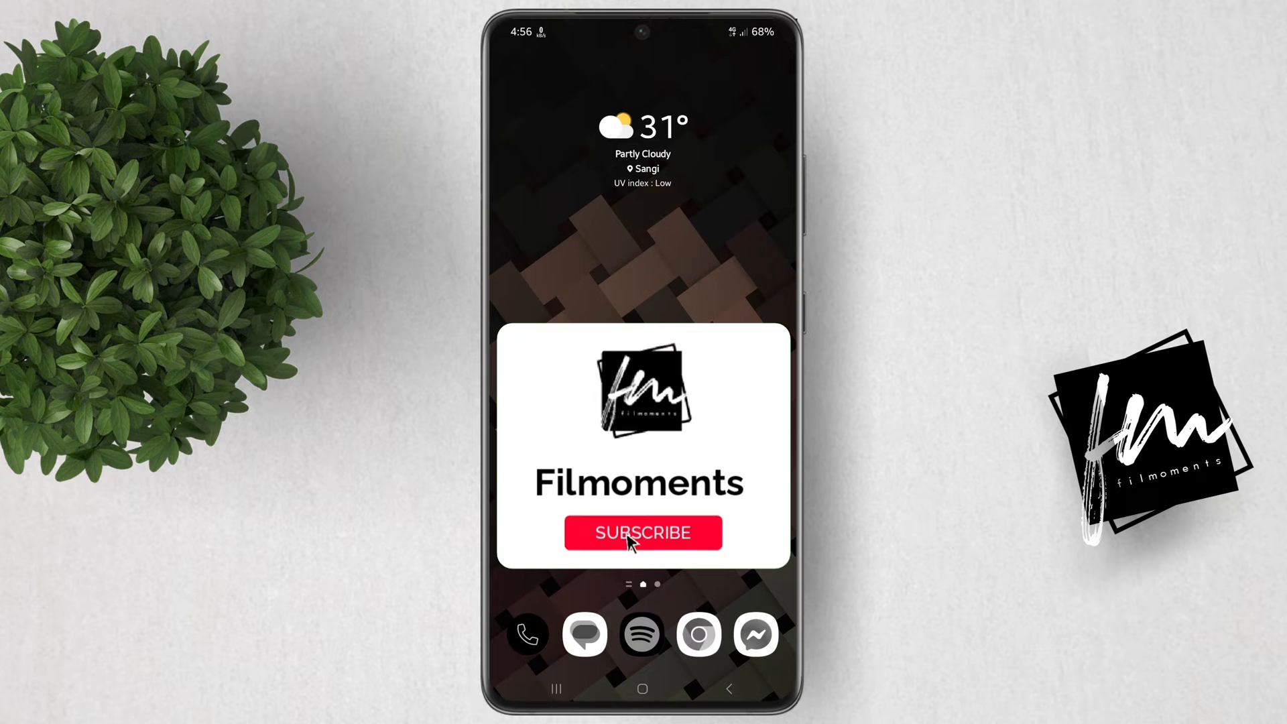
# Reach the Routines list under Modes and Routines, showing the four battery-level routines.
pyautogui.click(642, 532)
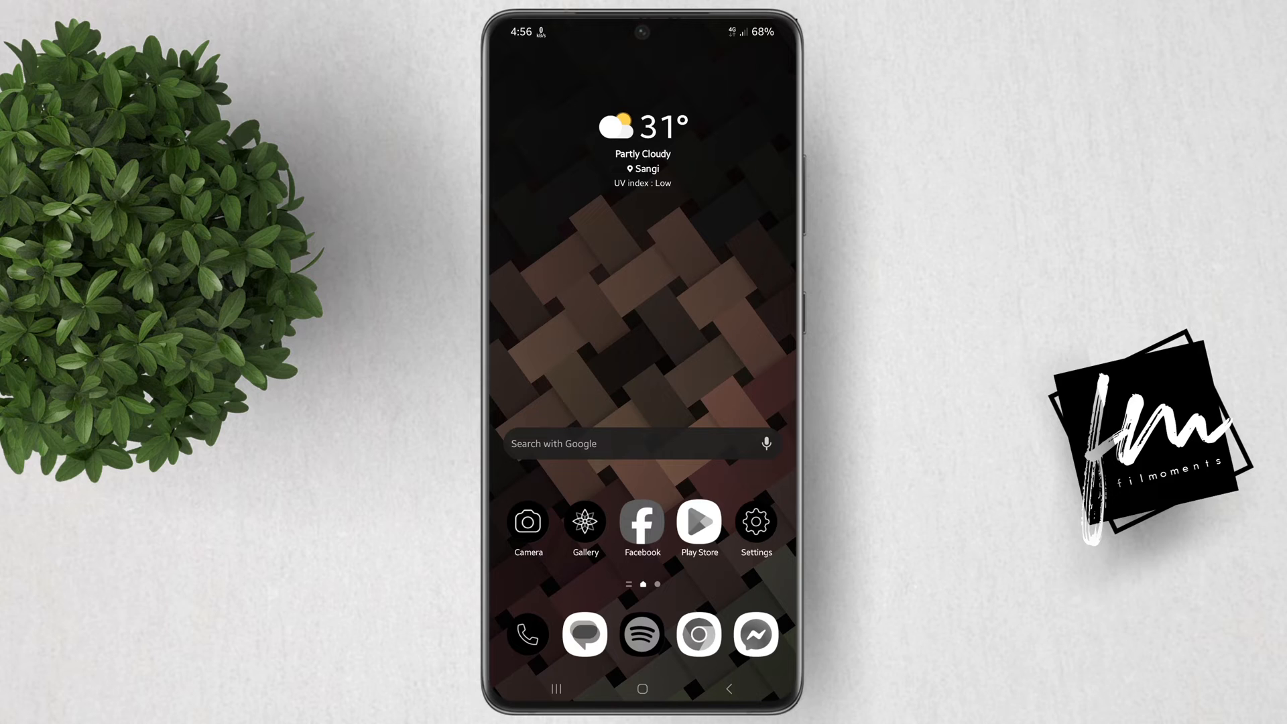
pyautogui.click(755, 521)
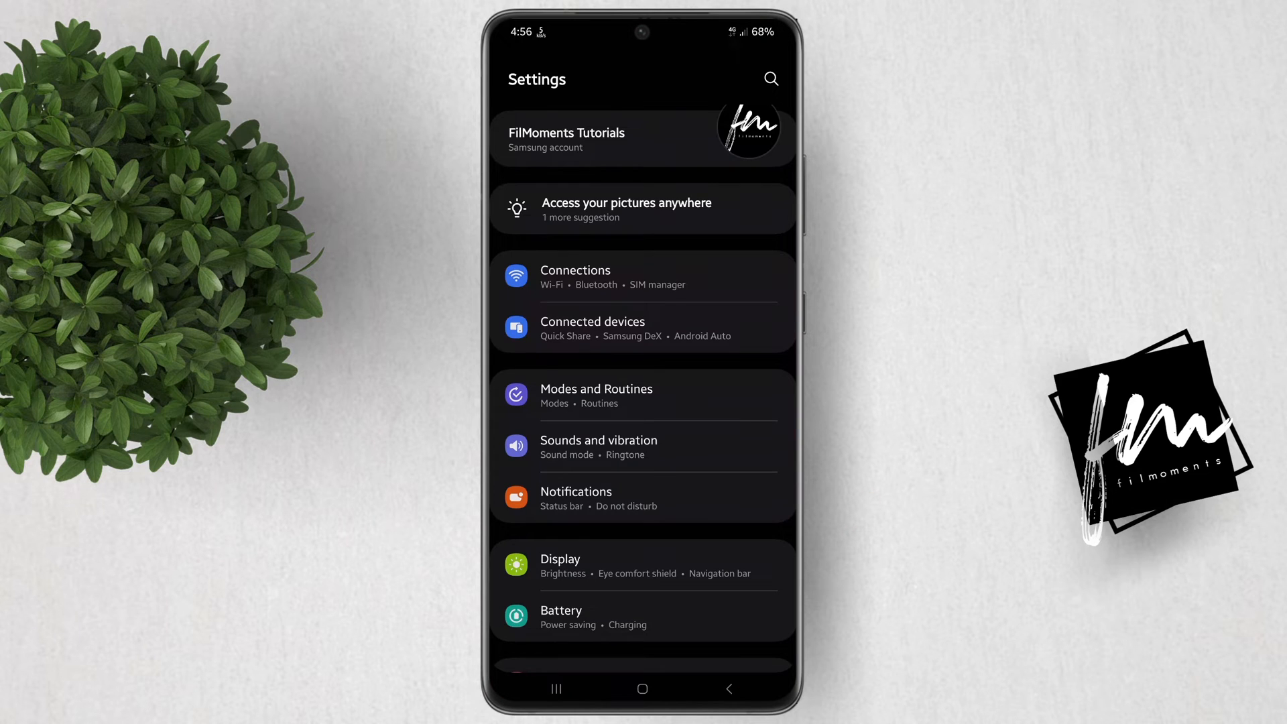
pyautogui.click(595, 394)
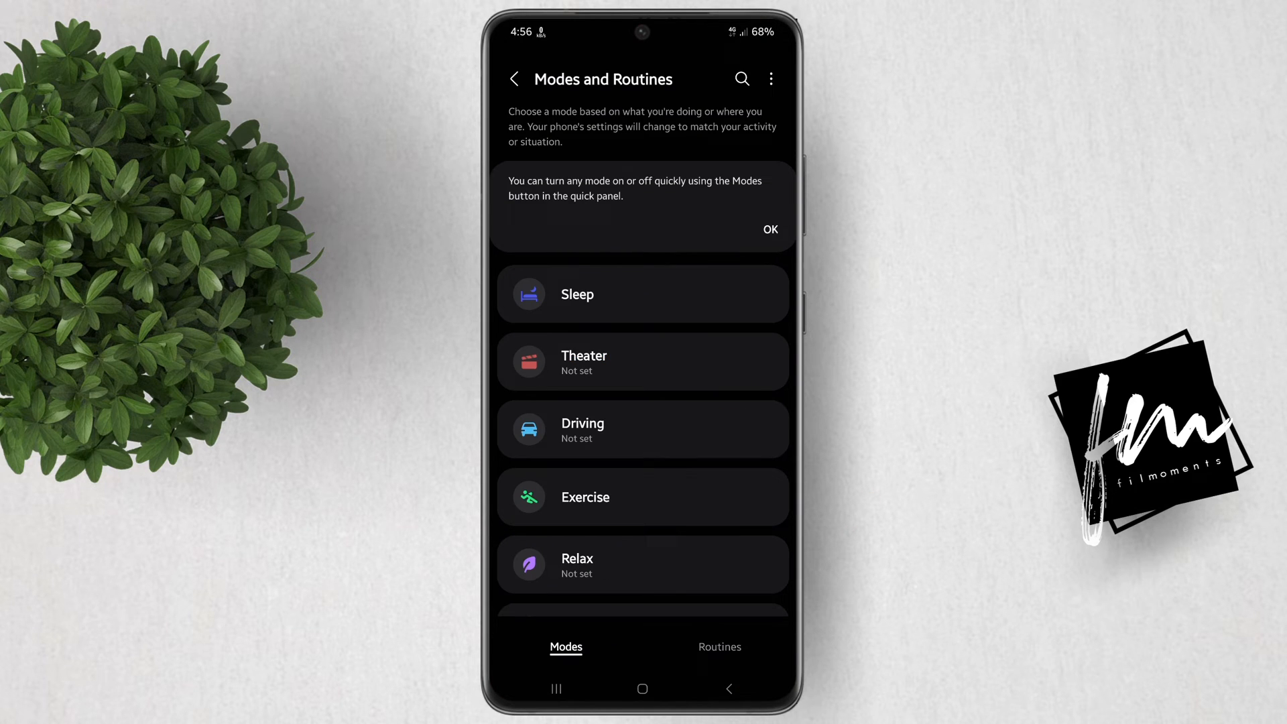
pyautogui.click(719, 646)
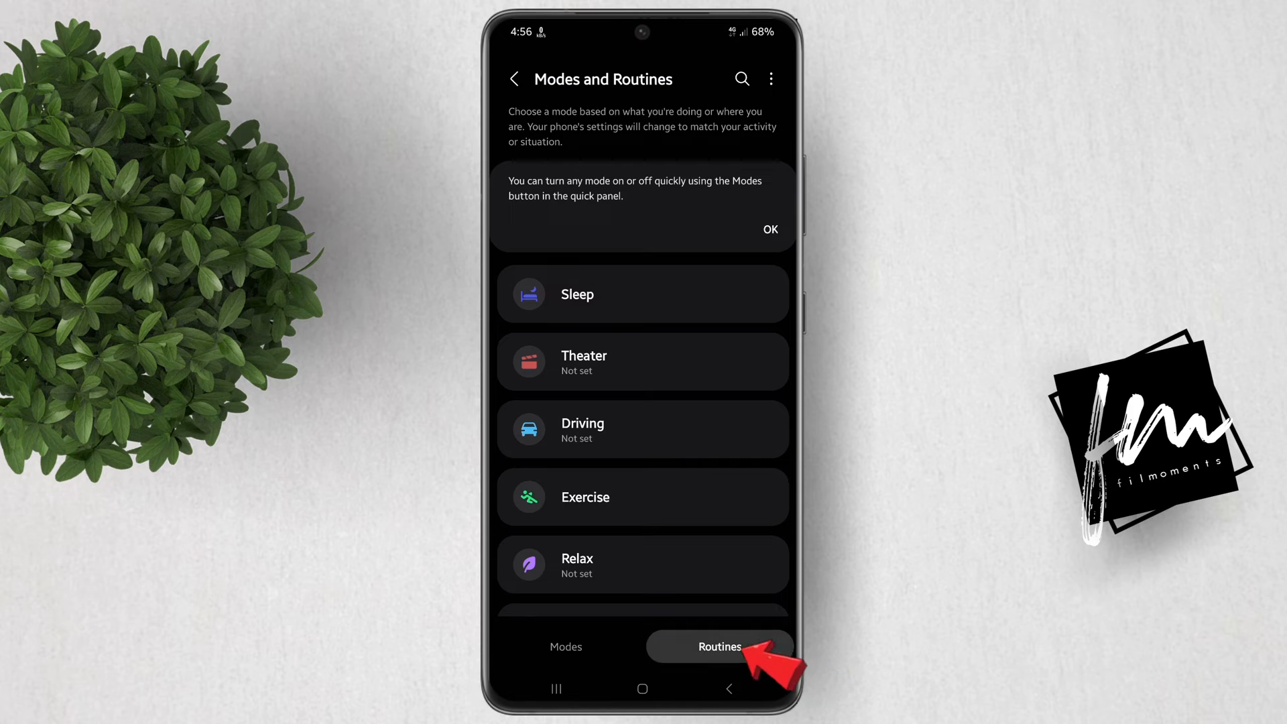
pyautogui.click(718, 646)
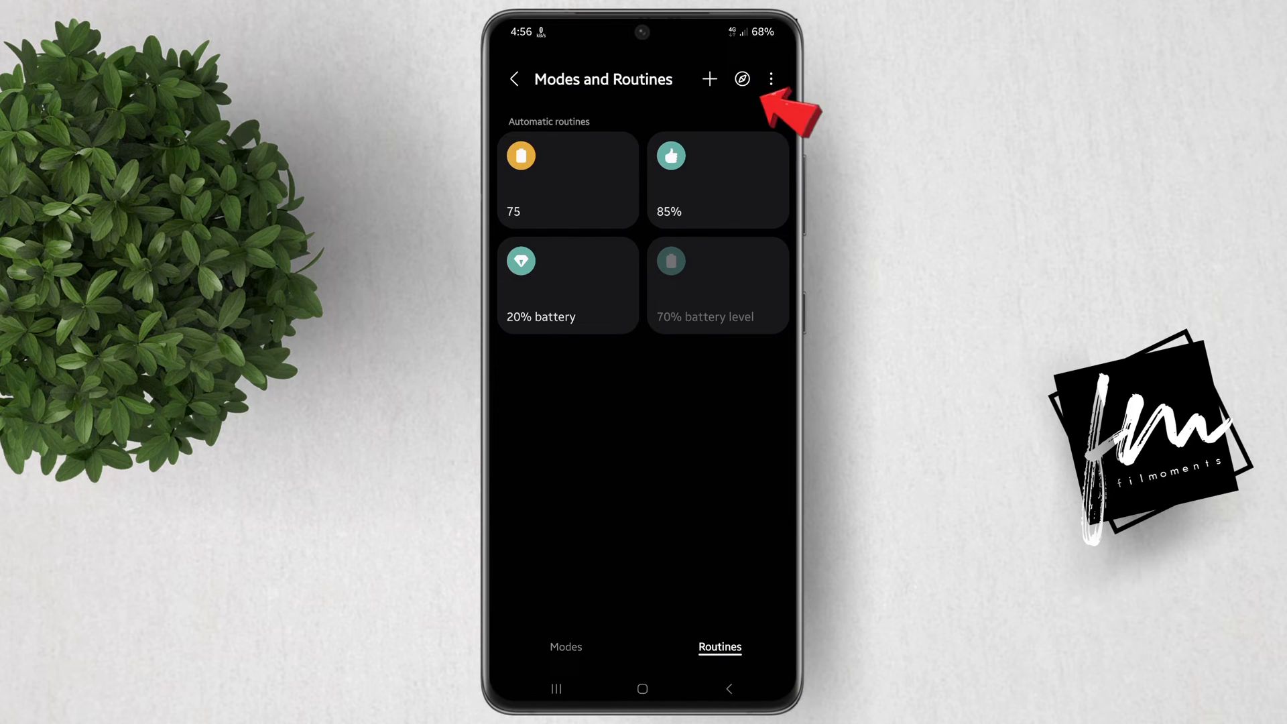
# Create a new routine triggered by Unlock with fingerprint using Fingerprint 1.
pyautogui.click(708, 79)
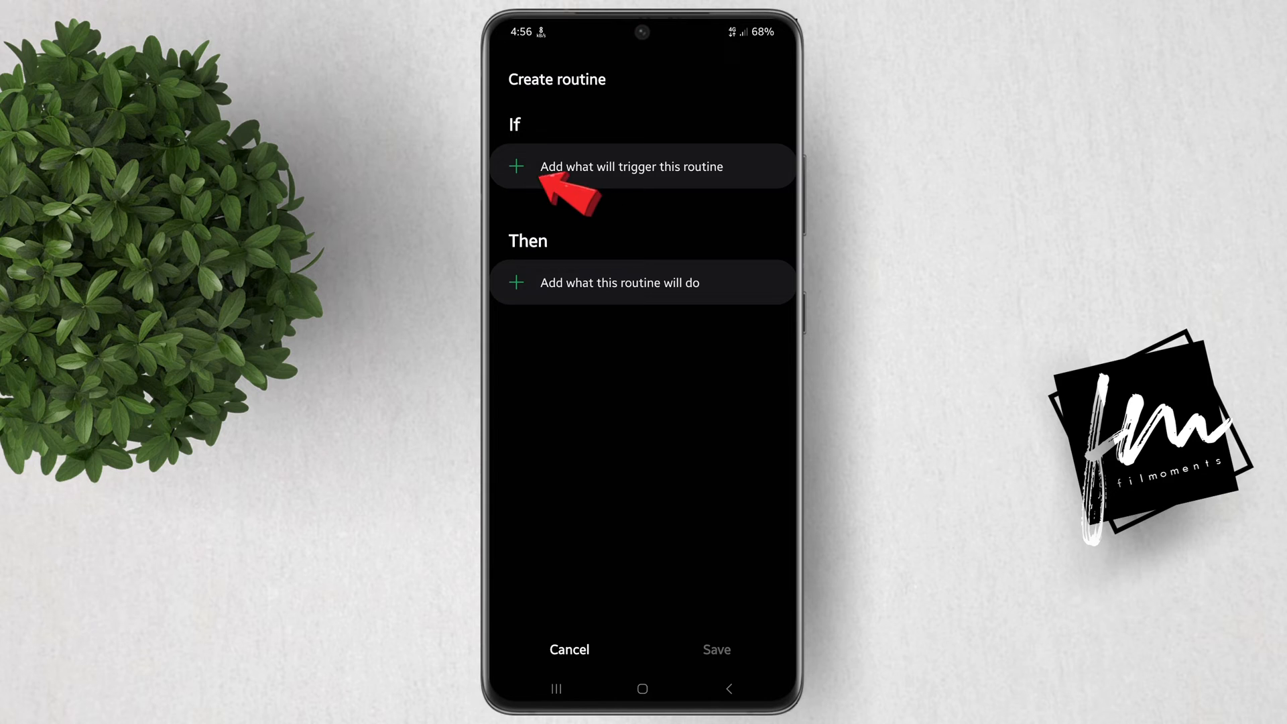
pyautogui.click(631, 166)
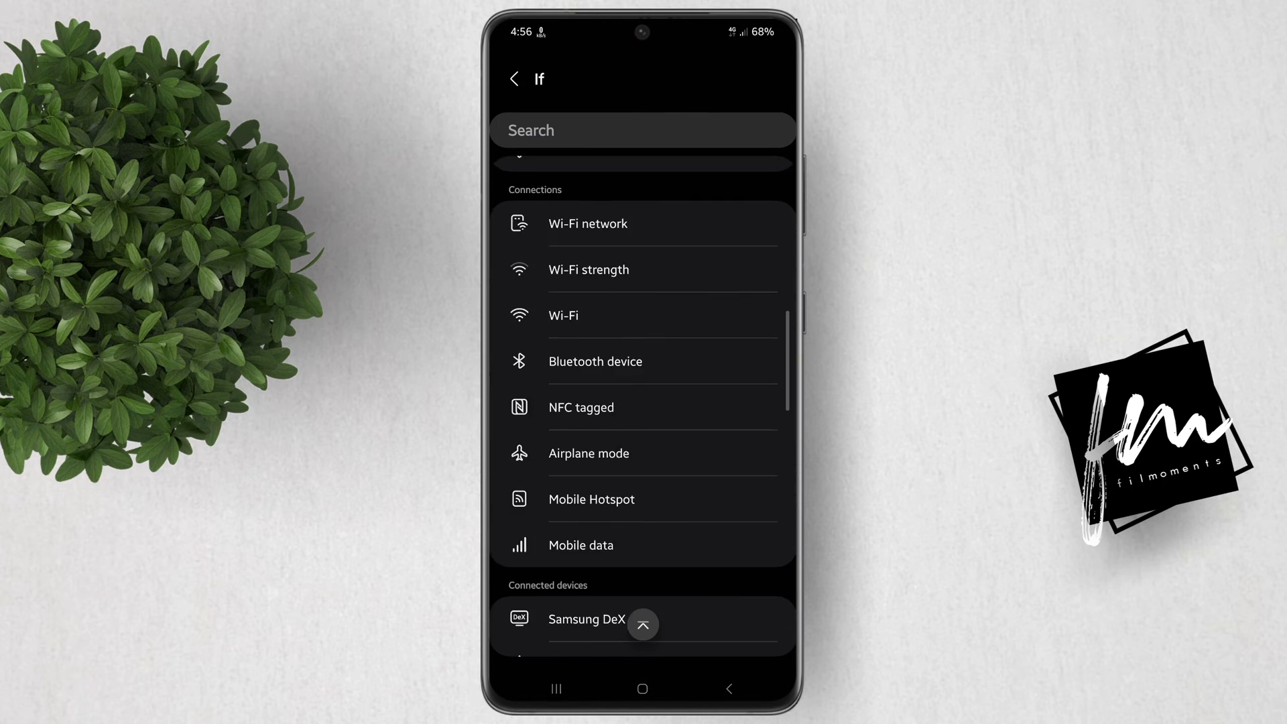
pyautogui.scroll(-3)
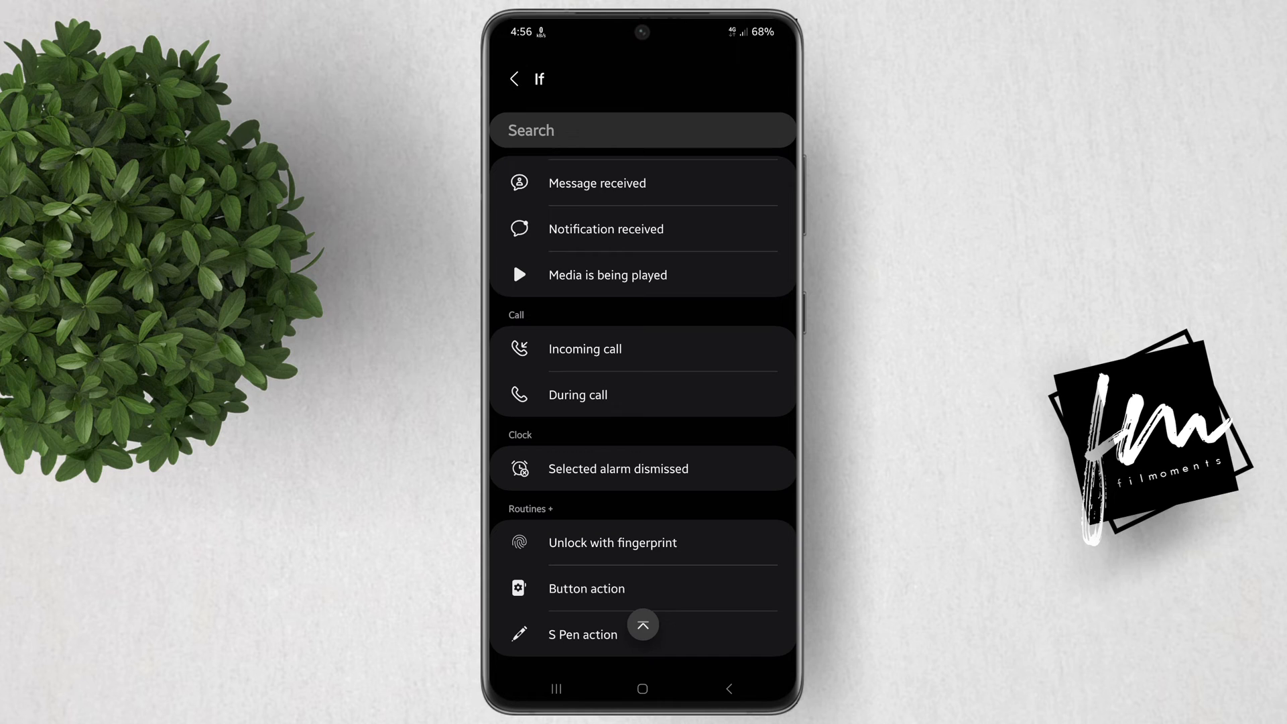
pyautogui.click(611, 543)
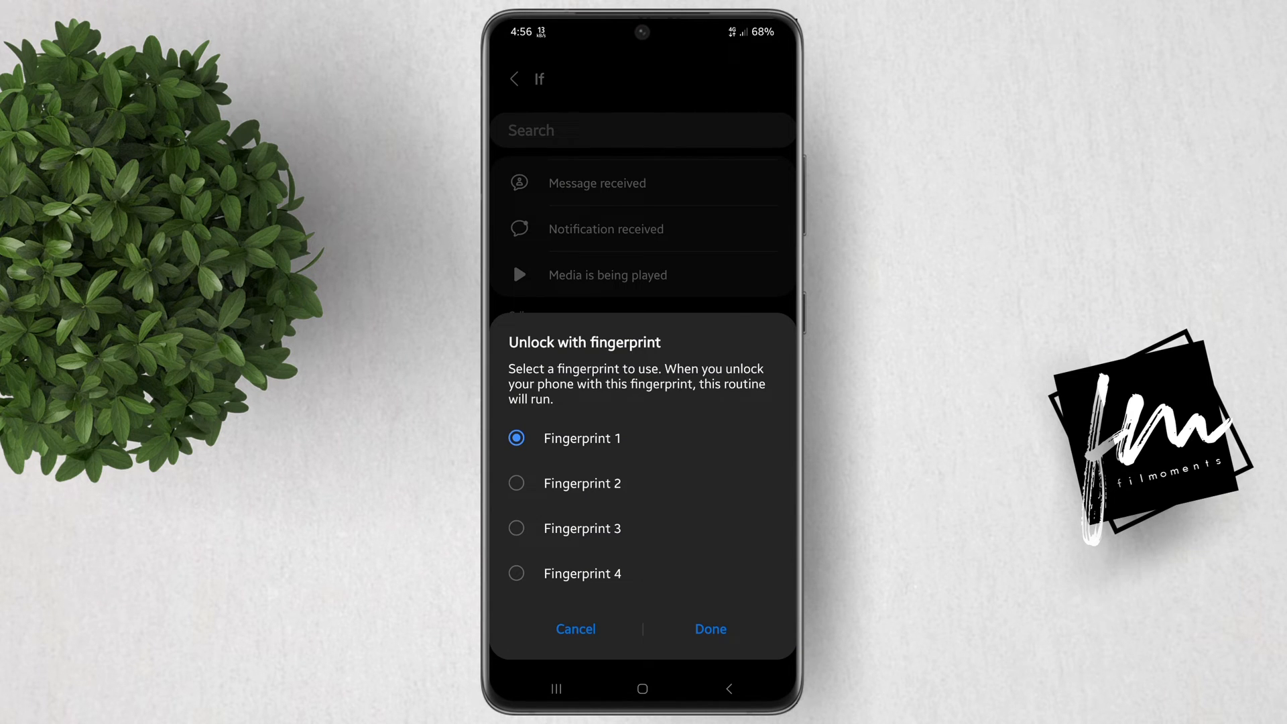
pyautogui.click(709, 629)
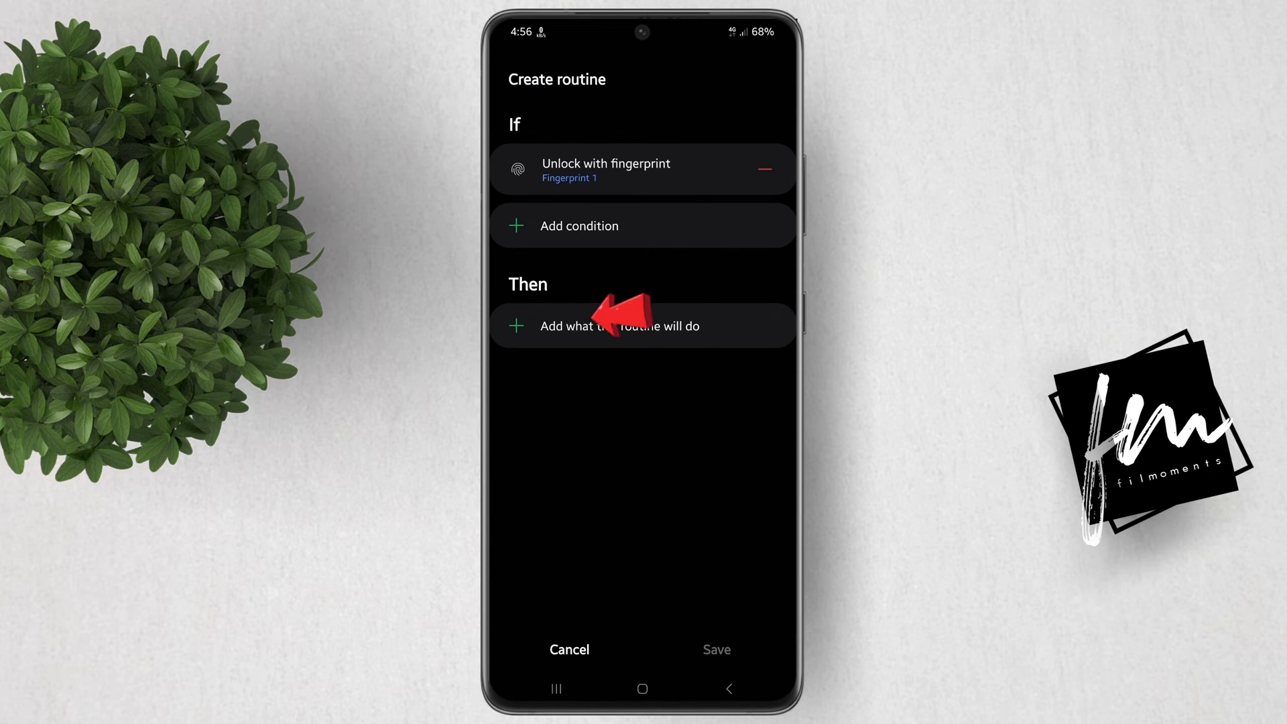
# Add an Edge lighting effect once action using the Spotlight style in orange.
pyautogui.click(619, 324)
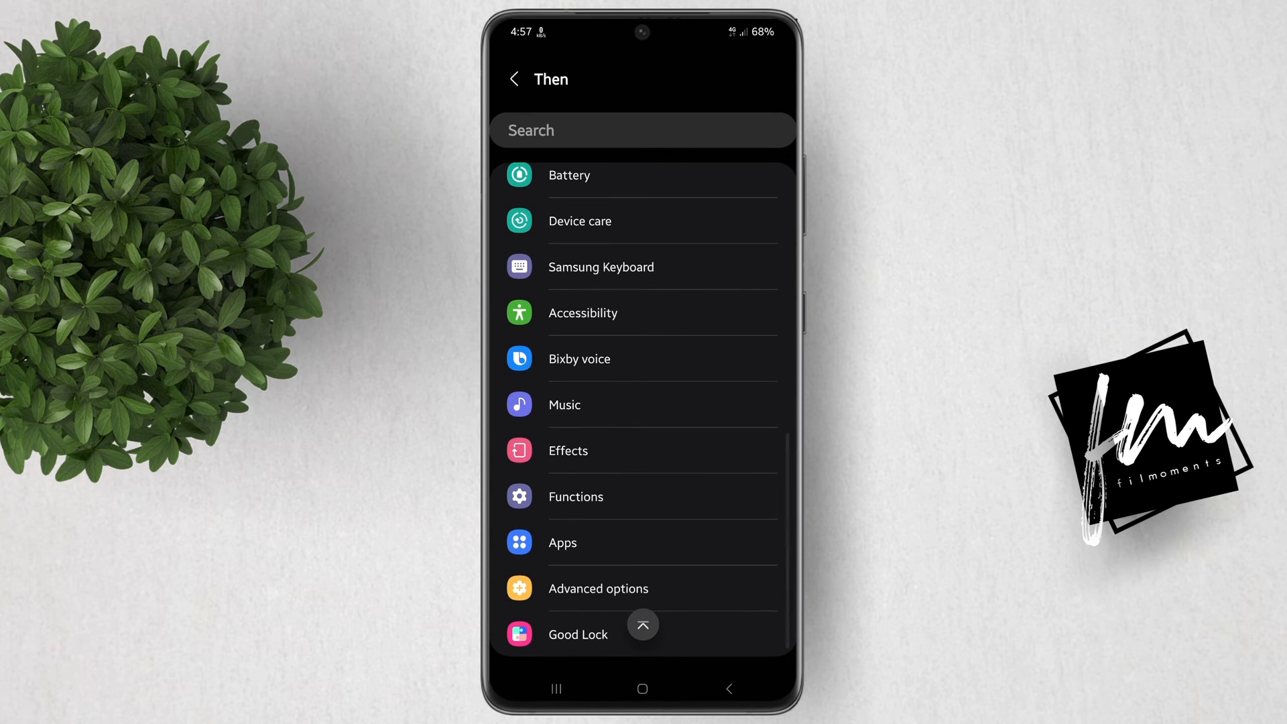
pyautogui.click(567, 450)
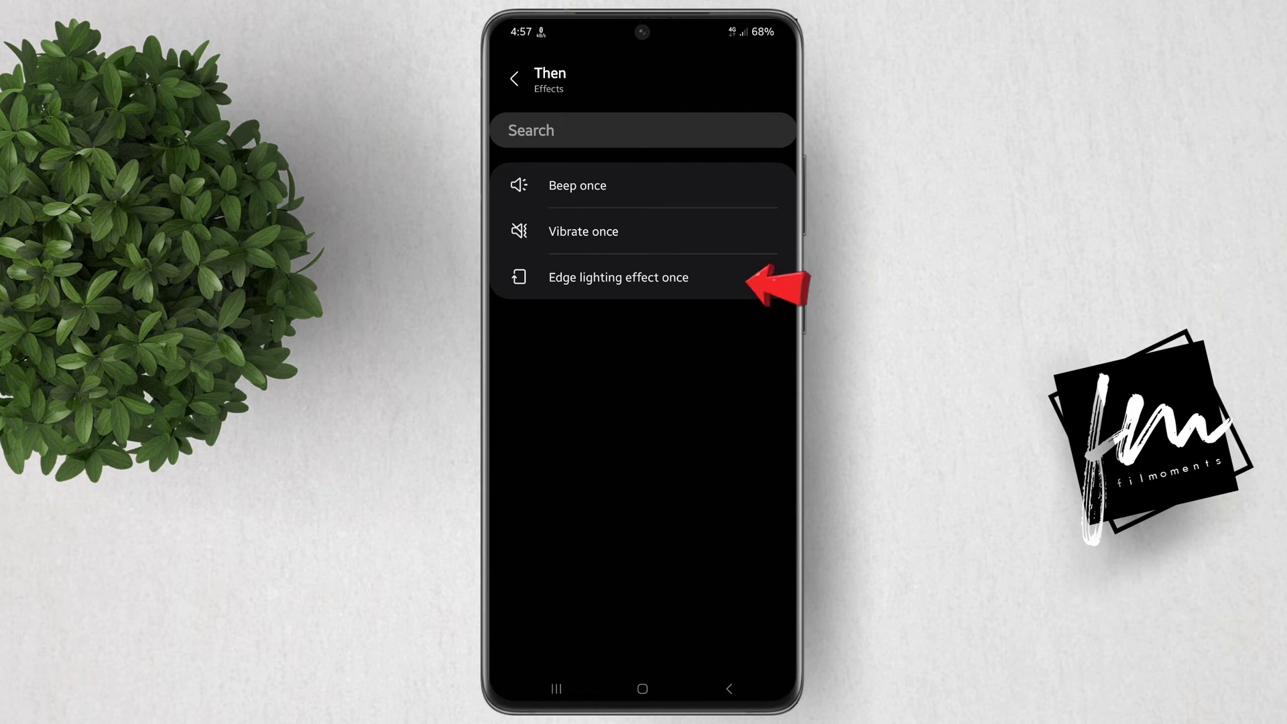
pyautogui.click(618, 276)
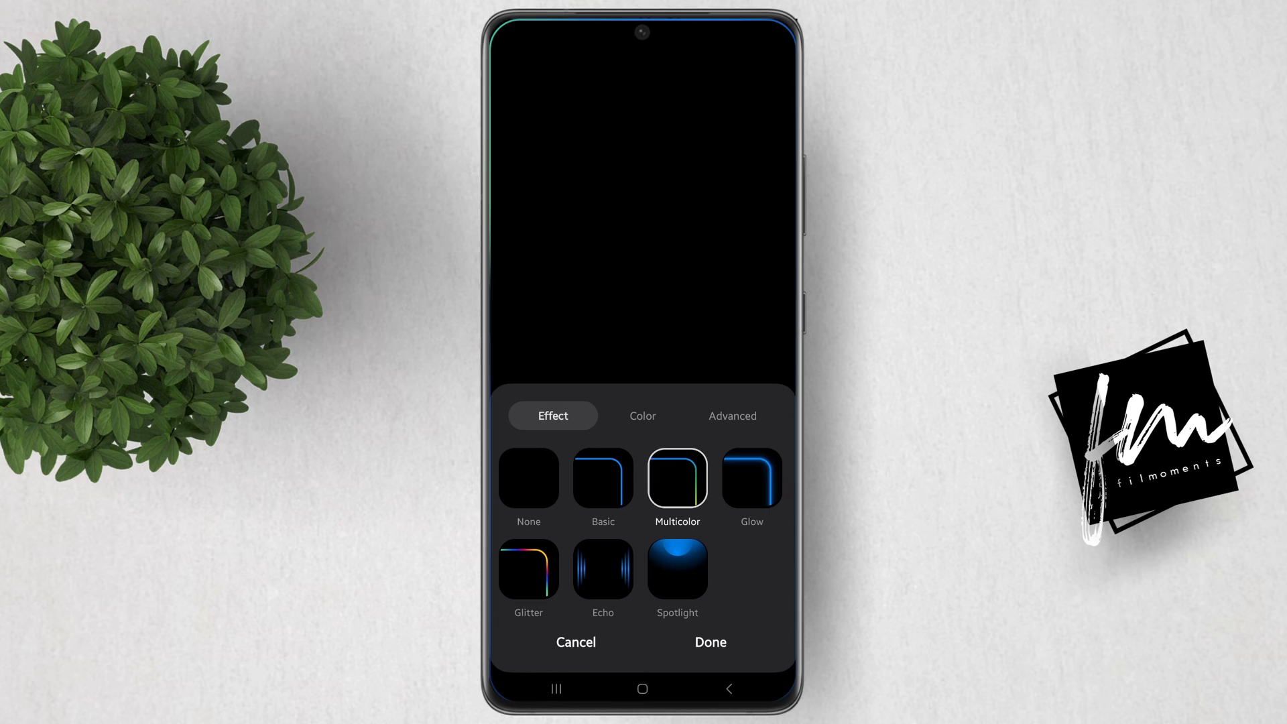
pyautogui.click(675, 572)
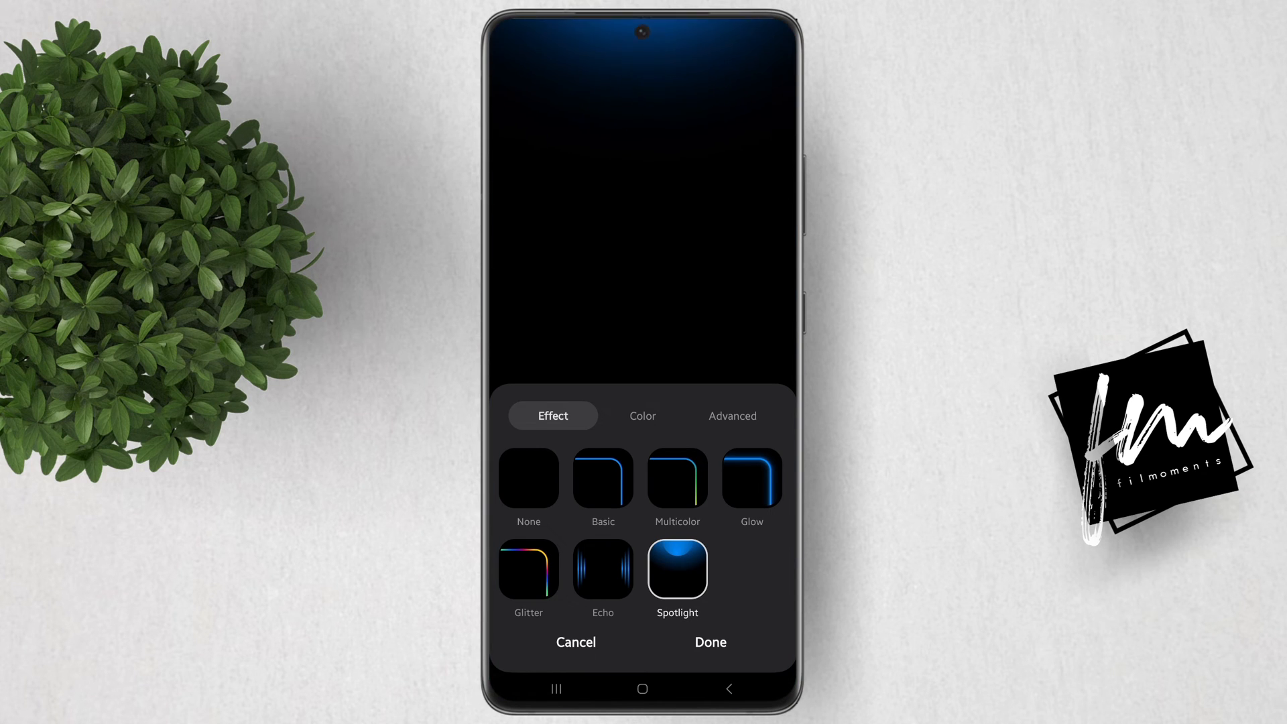
pyautogui.click(642, 416)
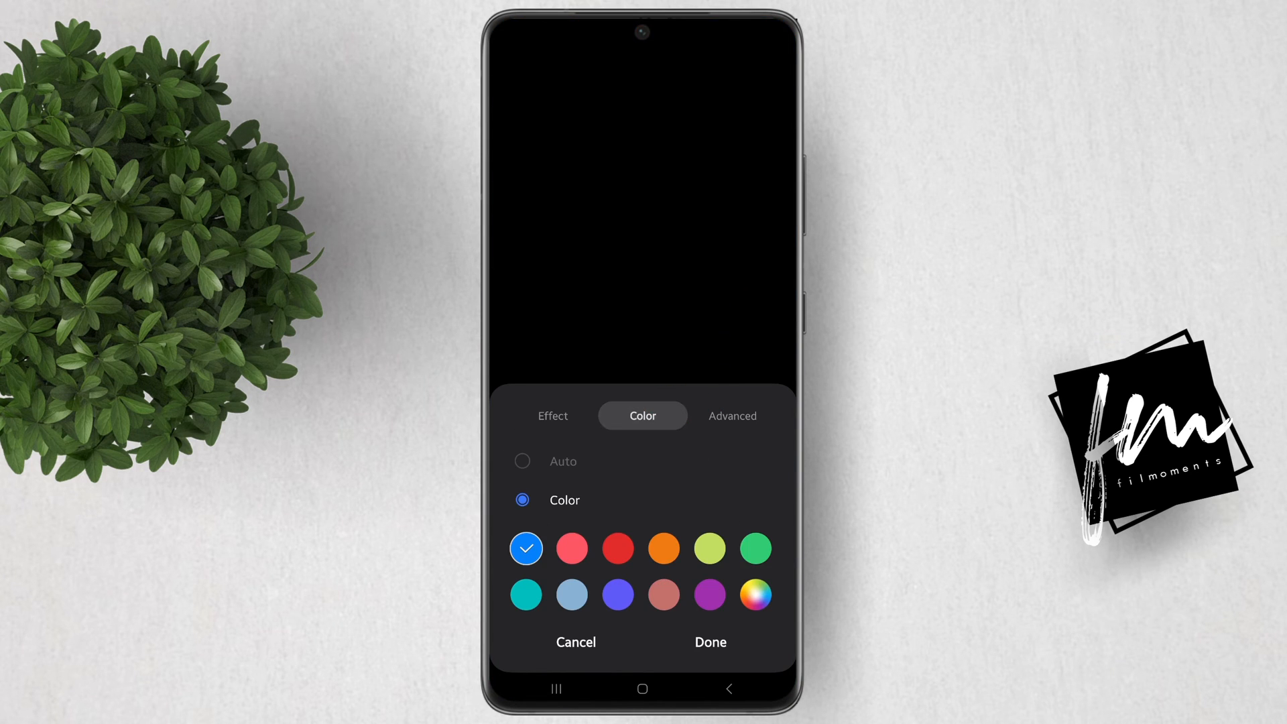
pyautogui.click(663, 548)
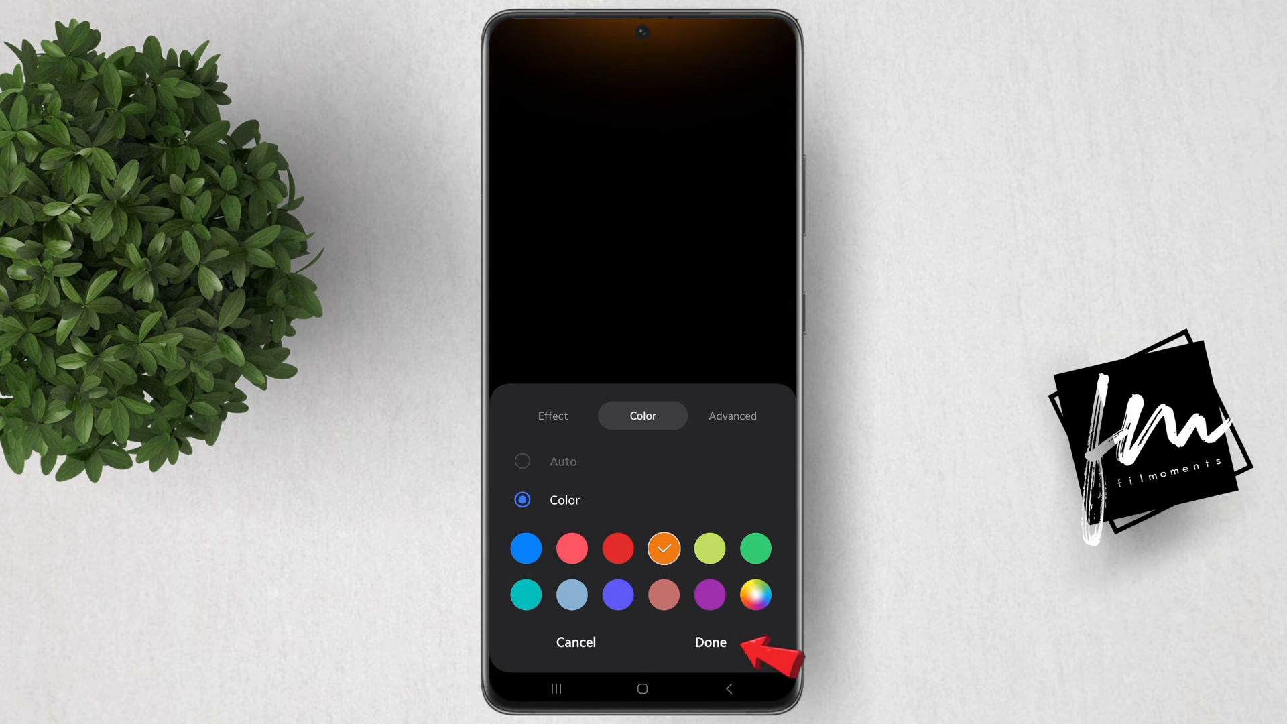
pyautogui.click(709, 642)
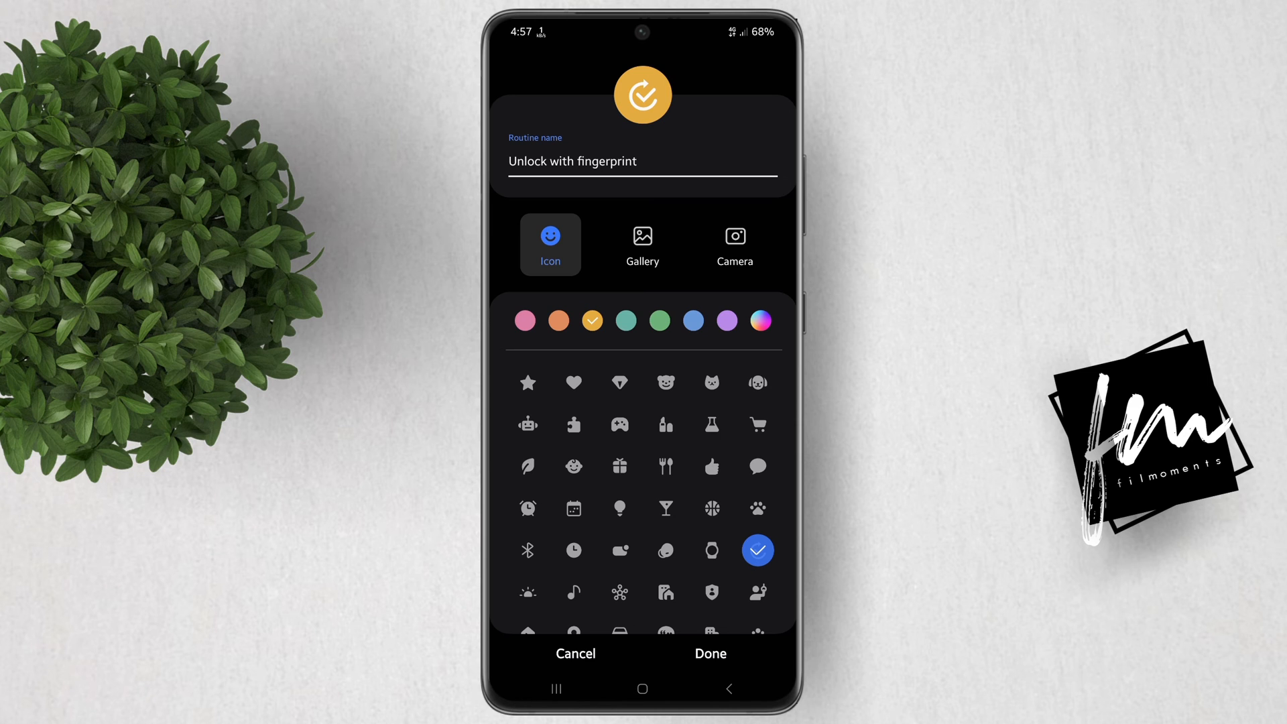
# Save the routine with the default name 'Unlock with fingerprint' and icon.
pyautogui.click(709, 652)
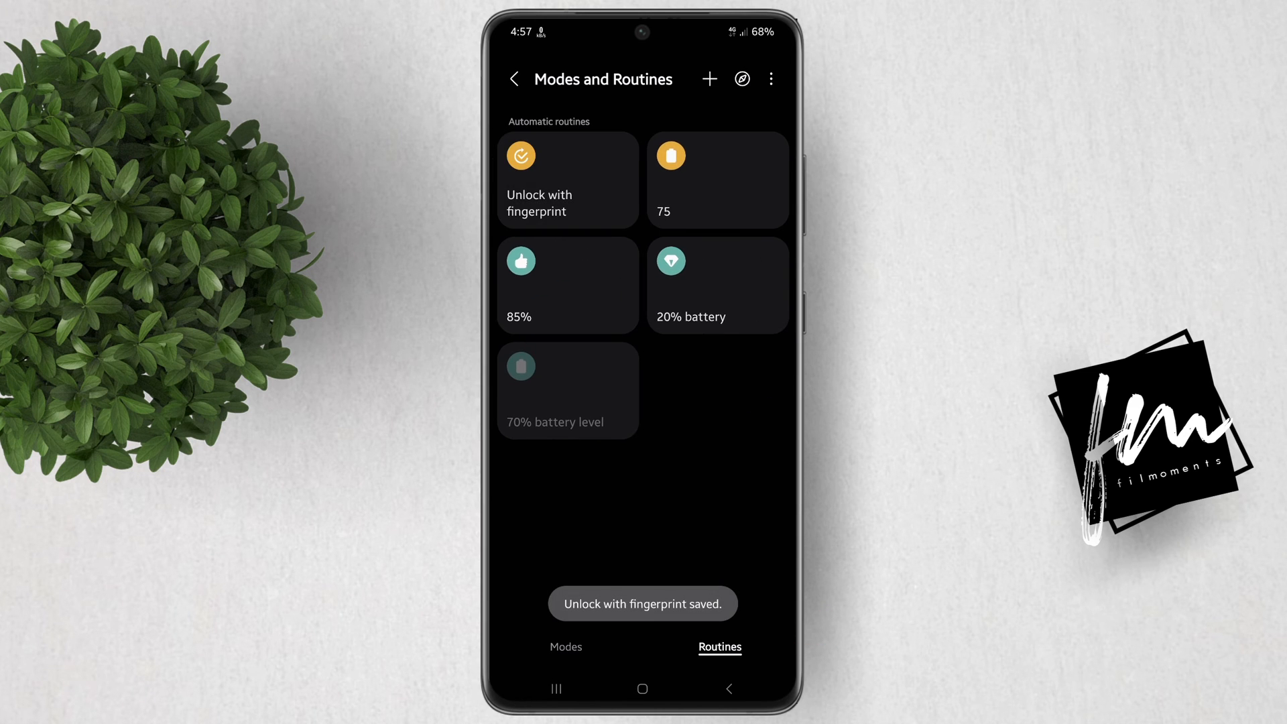